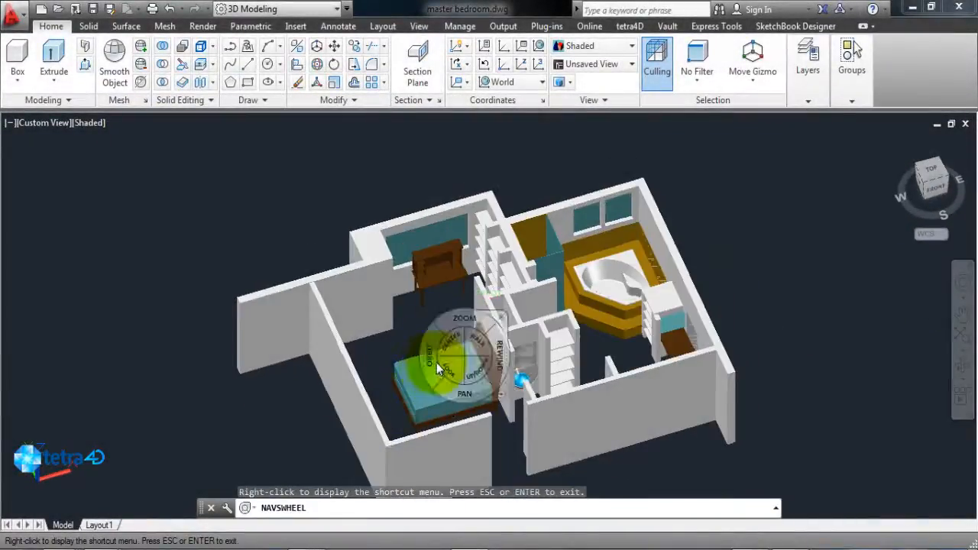
- Bring up the tetra4D PDF Settings dialog on its Template tab
{"action": "left_click", "coordinate": [168, 58]}
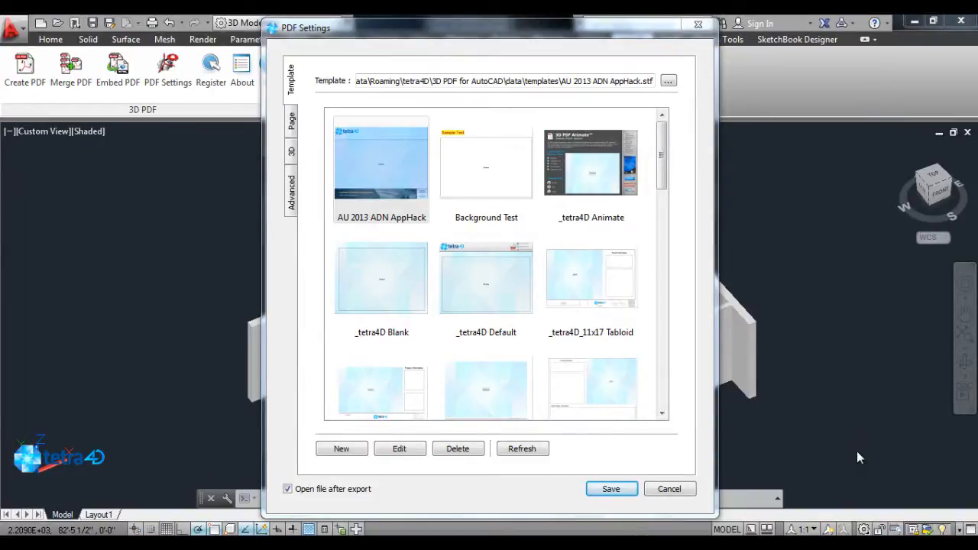
- Save the PDF settings with the AU 2013 ADN AppHack template selected
{"action": "left_click", "coordinate": [399, 449]}
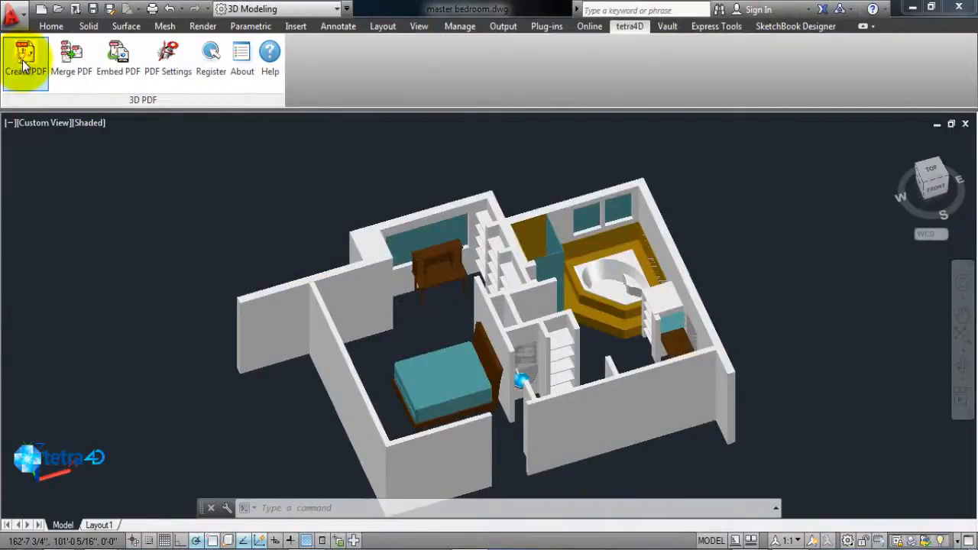
- Create the 3D PDF with the Model and Layout1 scenes included
{"action": "left_click", "coordinate": [26, 61]}
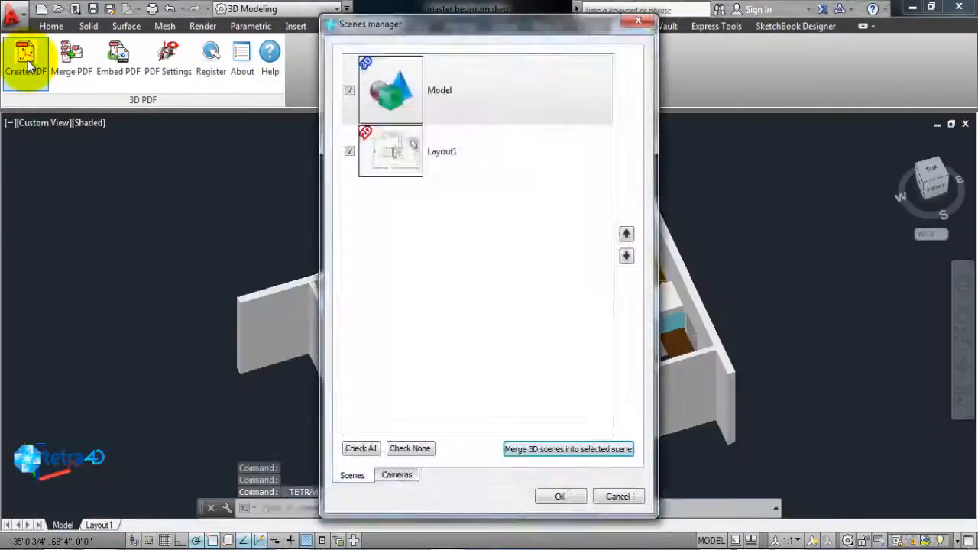
{"action": "left_click", "coordinate": [560, 496]}
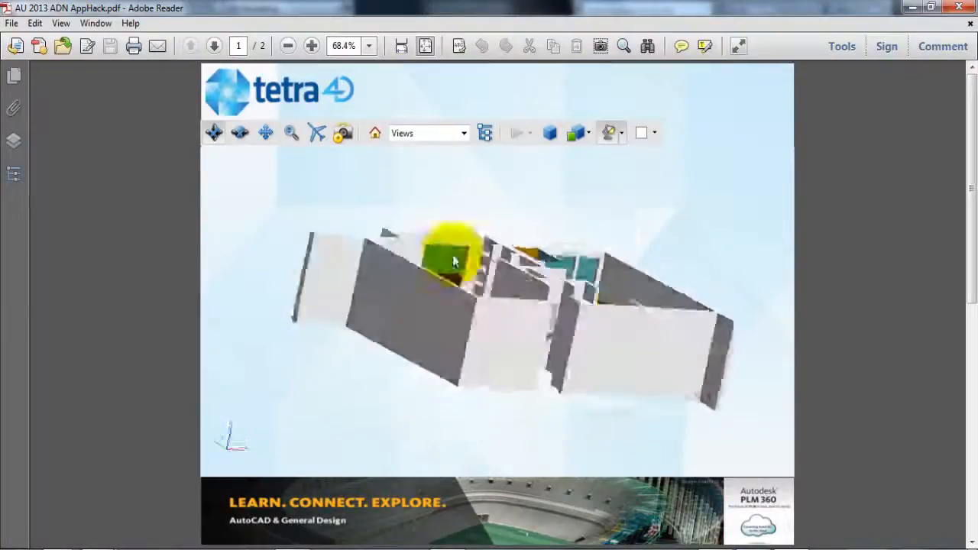
- Orbit the bedroom model, restore its Home view, and show the Model Tree
{"action": "left_click_drag", "start_coordinate": [454, 260], "coordinate": [538, 327]}
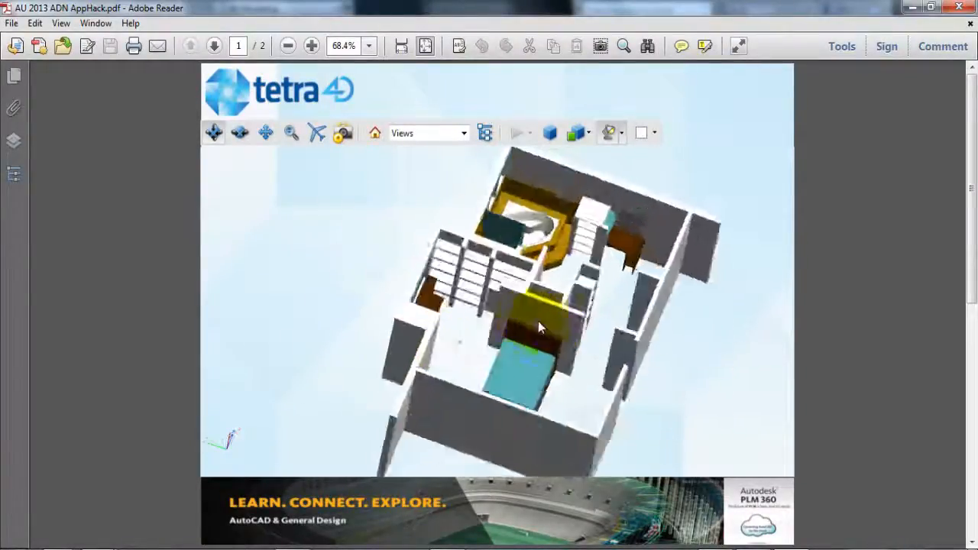
{"action": "left_click", "coordinate": [486, 133]}
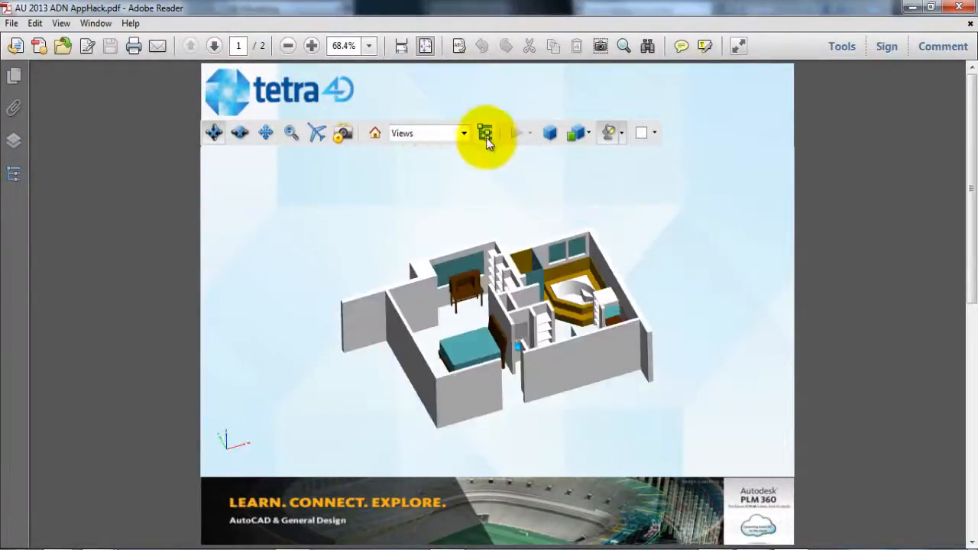
{"action": "left_click", "coordinate": [486, 132]}
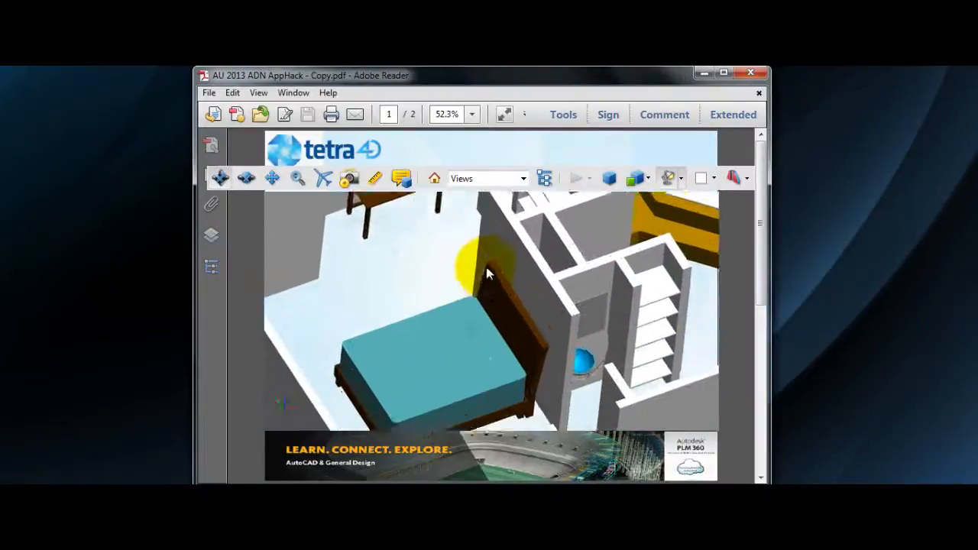
- Measure the bed headboard with the 3D Measurement tool and mark it as 62.0 in
{"action": "left_click_drag", "start_coordinate": [490, 273], "coordinate": [371, 314]}
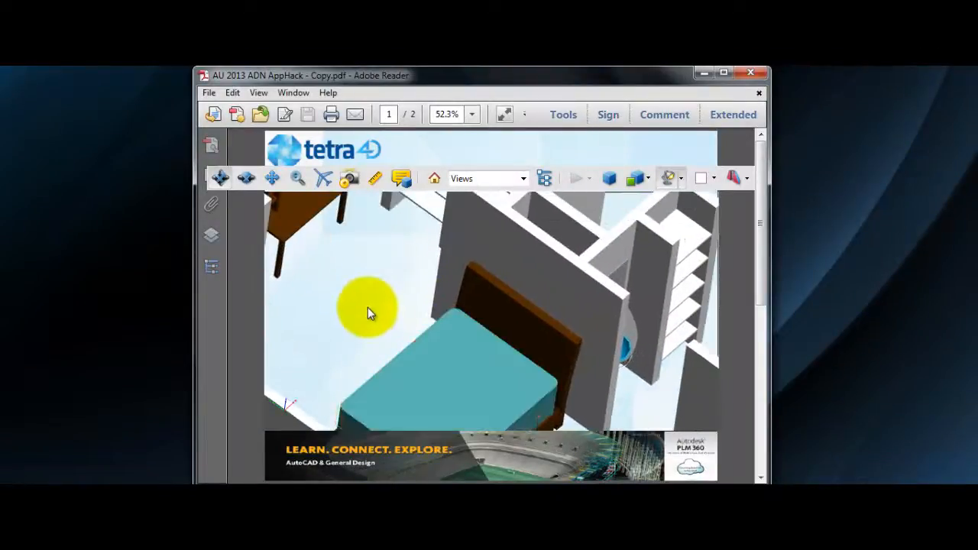
{"action": "left_click", "coordinate": [374, 179]}
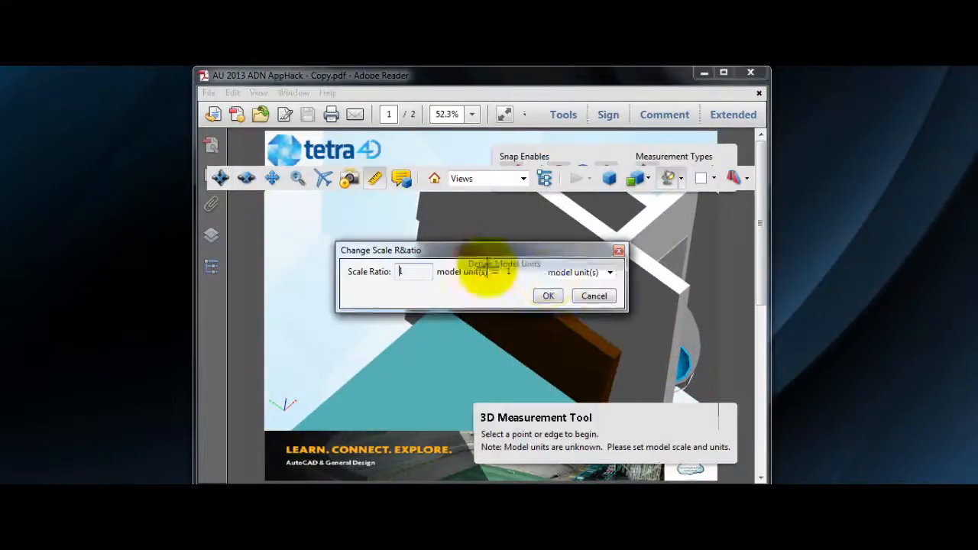
{"action": "left_click", "coordinate": [548, 296]}
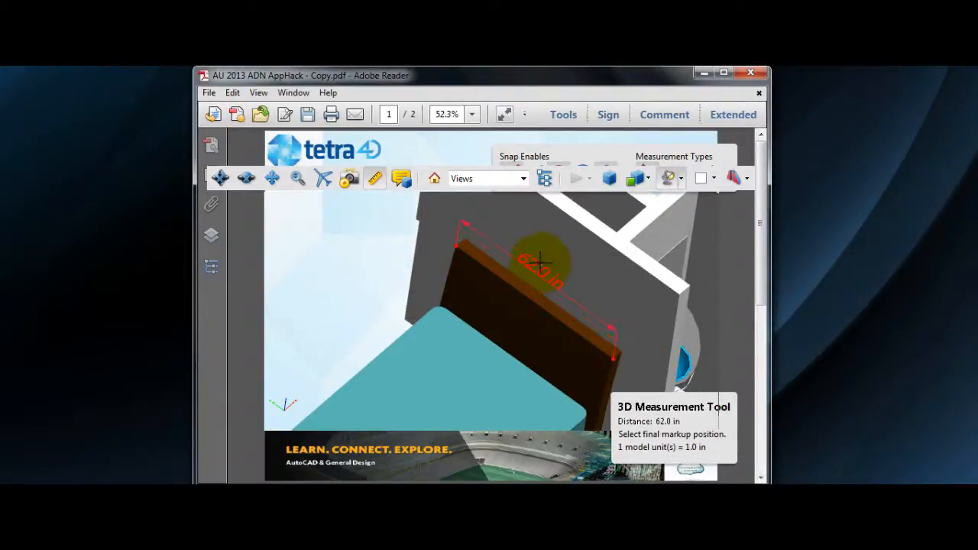
{"action": "left_click", "coordinate": [541, 263]}
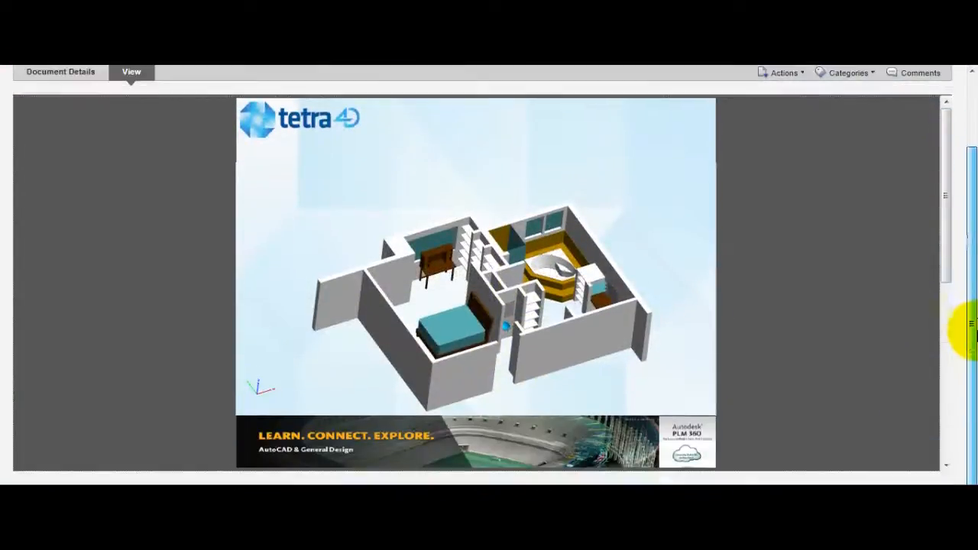
- Choose a saved comment view from the viewer's Views list
{"action": "left_click", "coordinate": [500, 171]}
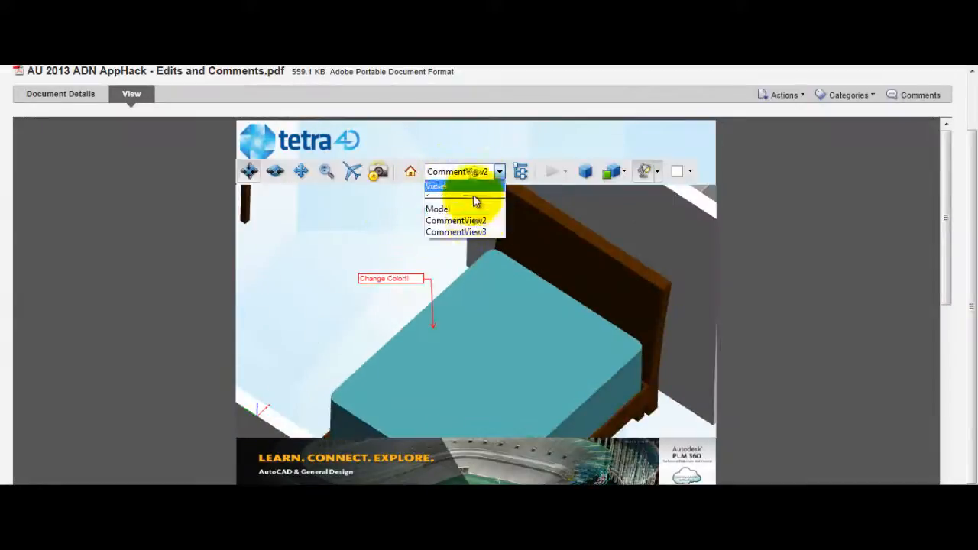
{"action": "left_click", "coordinate": [438, 208]}
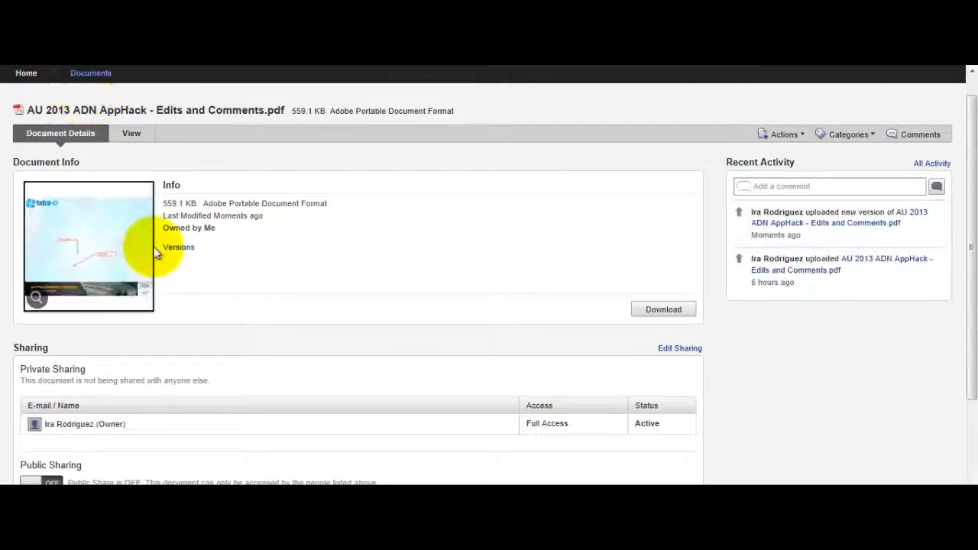
- Upload the edited Edits and Comments PDF as a new document version
{"action": "left_click", "coordinate": [625, 230]}
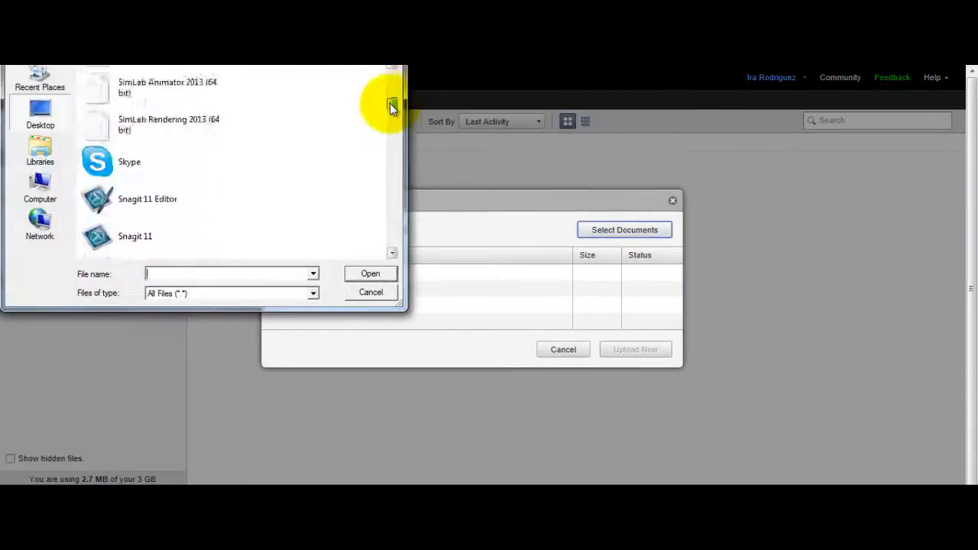
{"action": "left_click", "coordinate": [370, 274]}
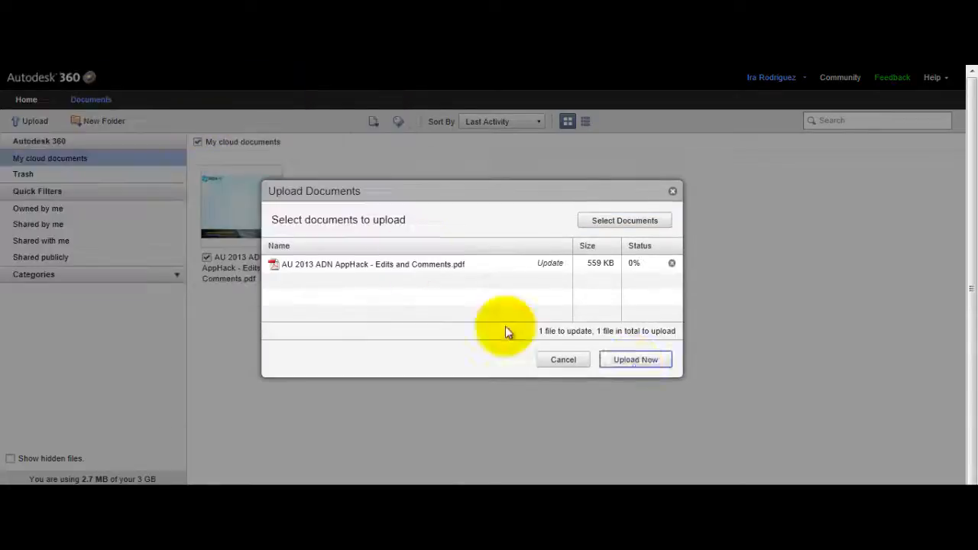
{"action": "left_click", "coordinate": [635, 359]}
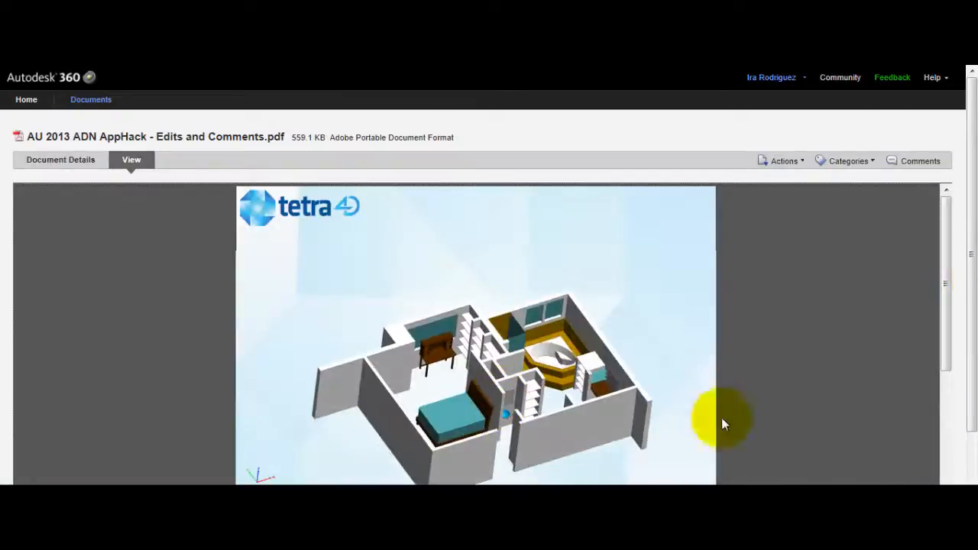
- Review the comments list, then reopen the PDF in the View tab's embedded reader
{"action": "scroll", "scroll_direction": "down", "scroll_amount": 3}
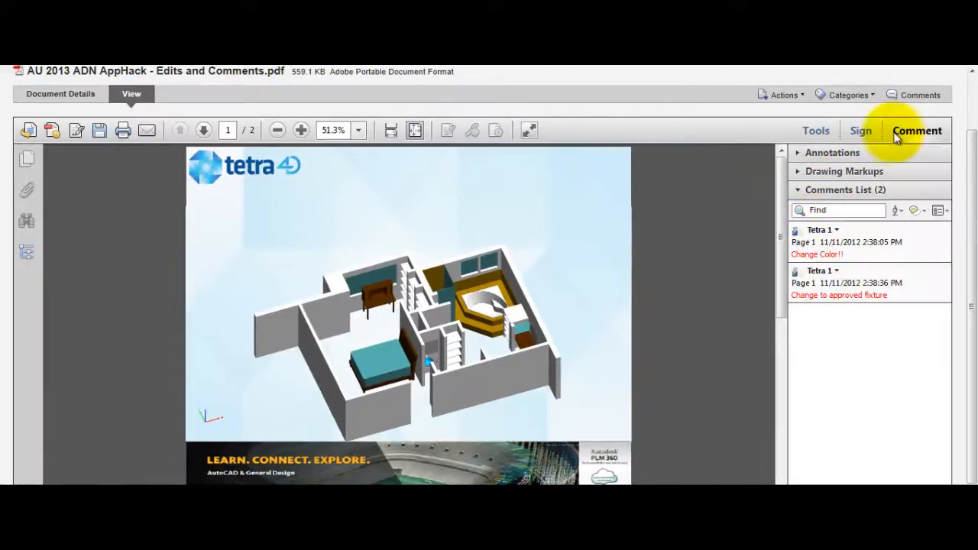
{"action": "left_click", "coordinate": [61, 94]}
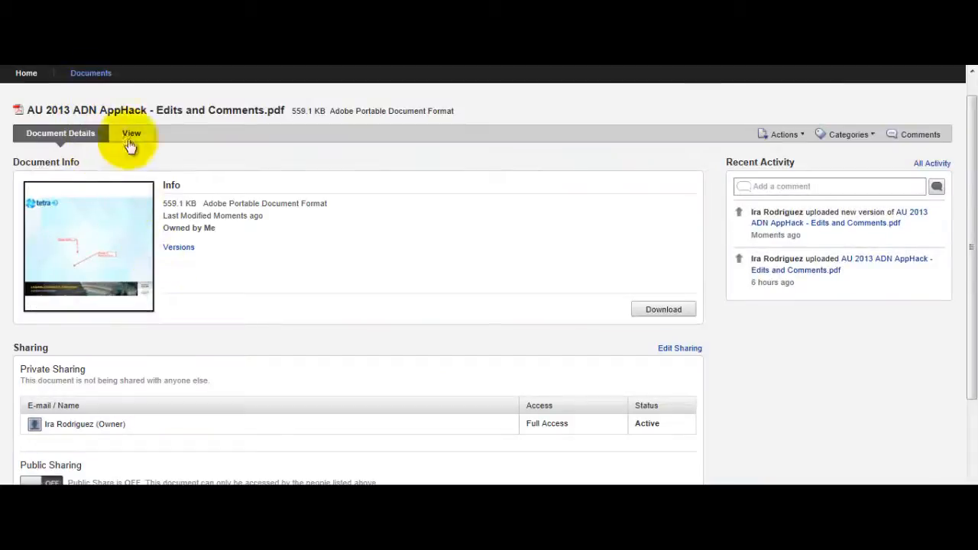
{"action": "left_click", "coordinate": [132, 133]}
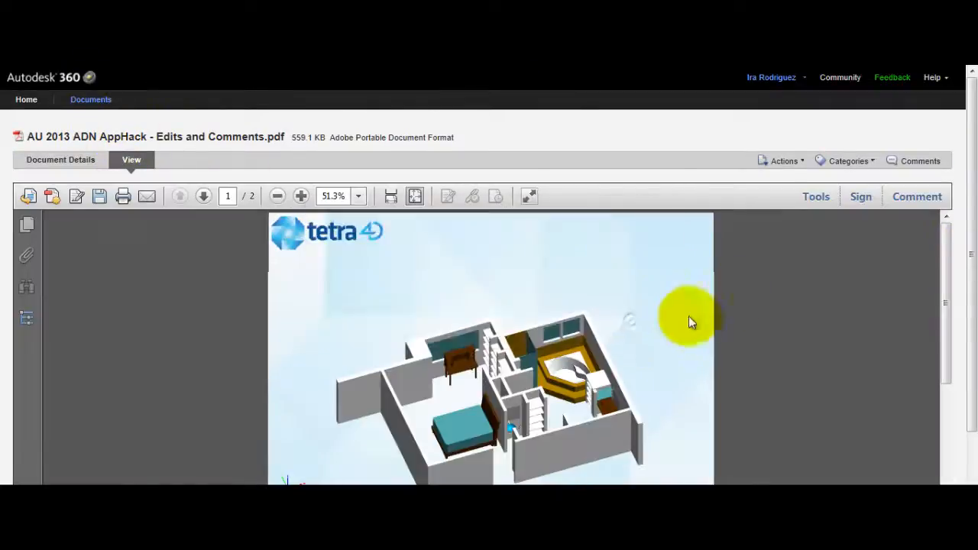